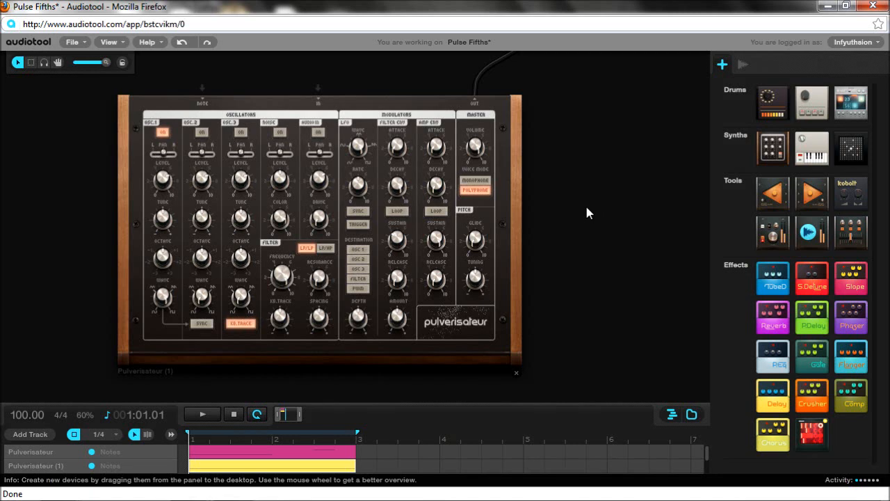
mouse_move(584, 220)
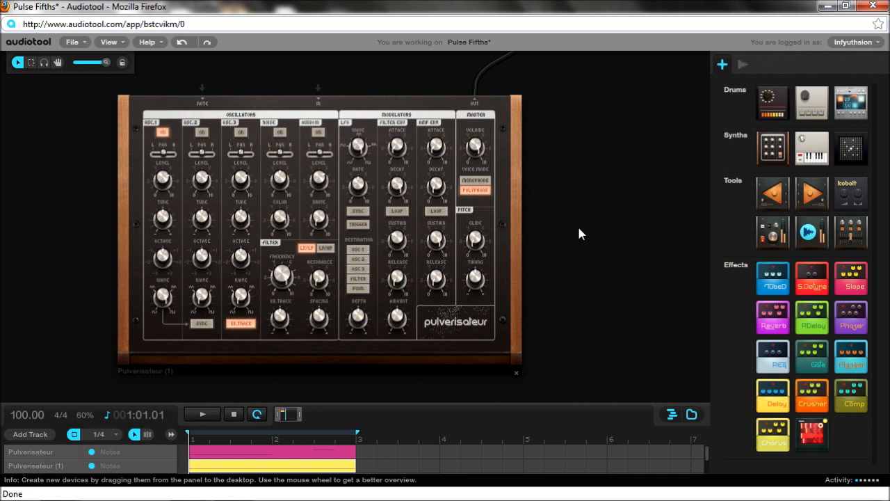
mouse_move(590, 233)
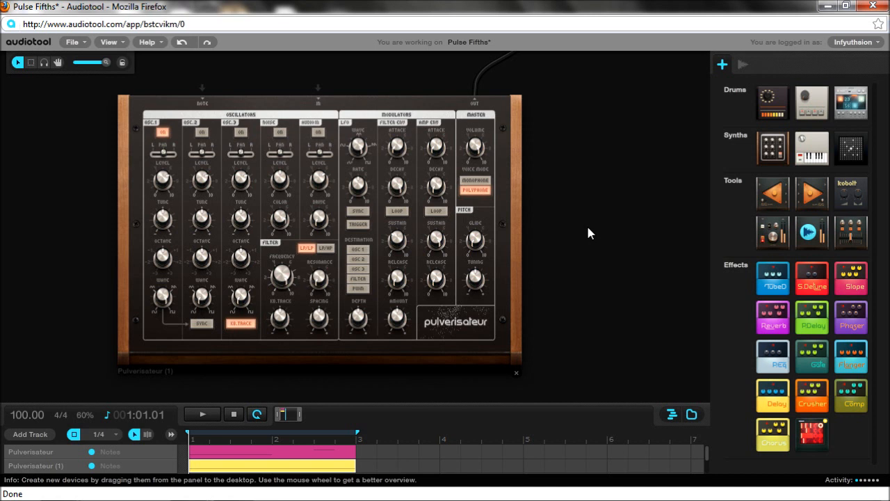
mouse_move(278, 325)
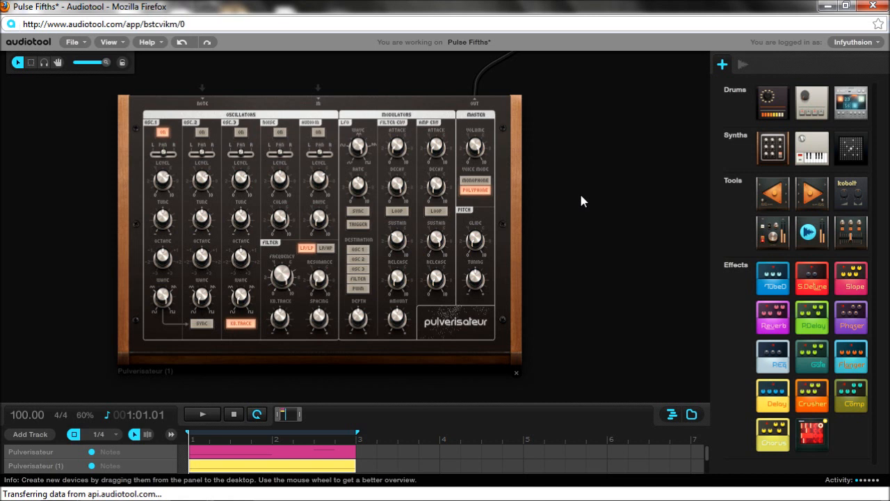
mouse_move(374, 159)
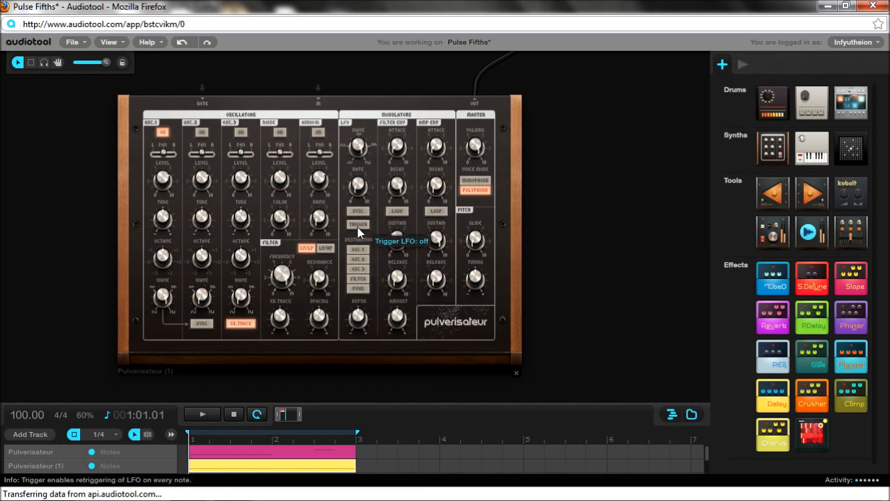
Enable the Pulverisateur LFO trigger and set oscillator 1 as its destination.
click(357, 224)
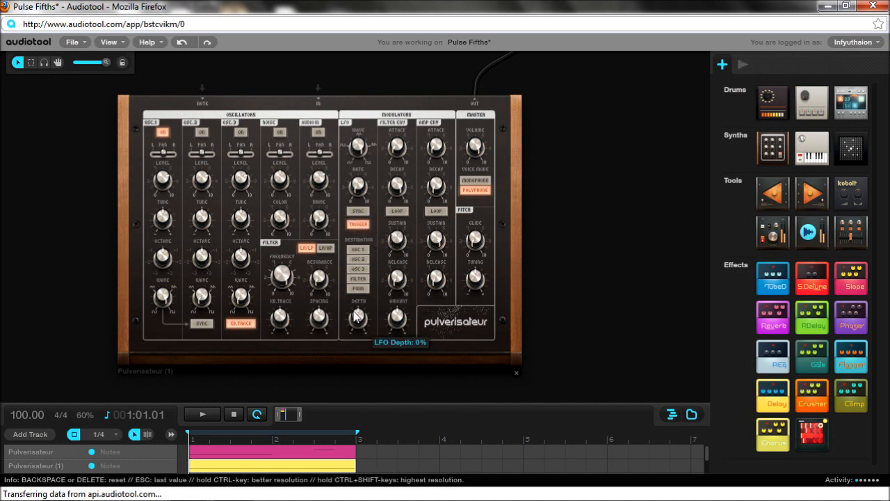
mouse_move(358, 249)
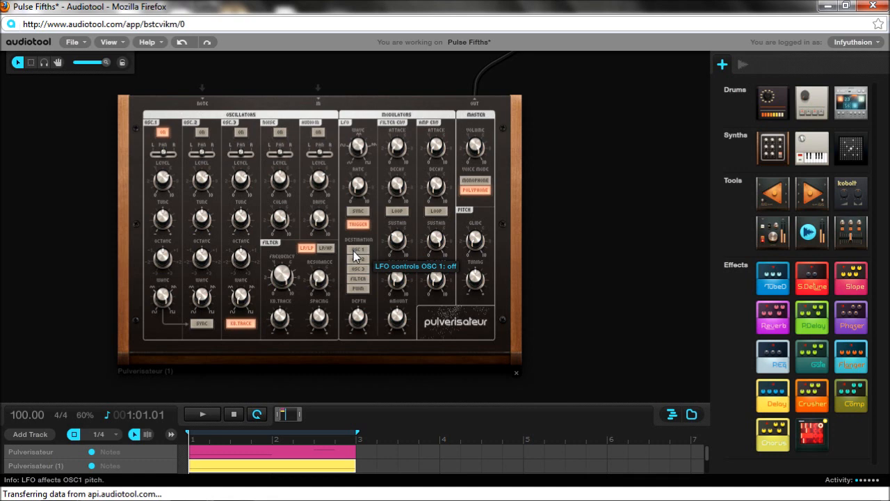
click(357, 249)
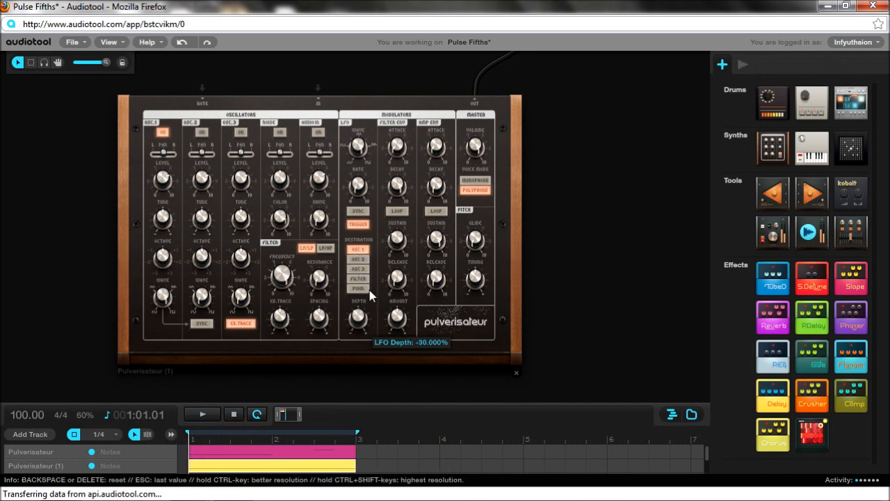
Switch the LFO destination from OSC 1 to PWM and raise its depth to 63%.
click(358, 249)
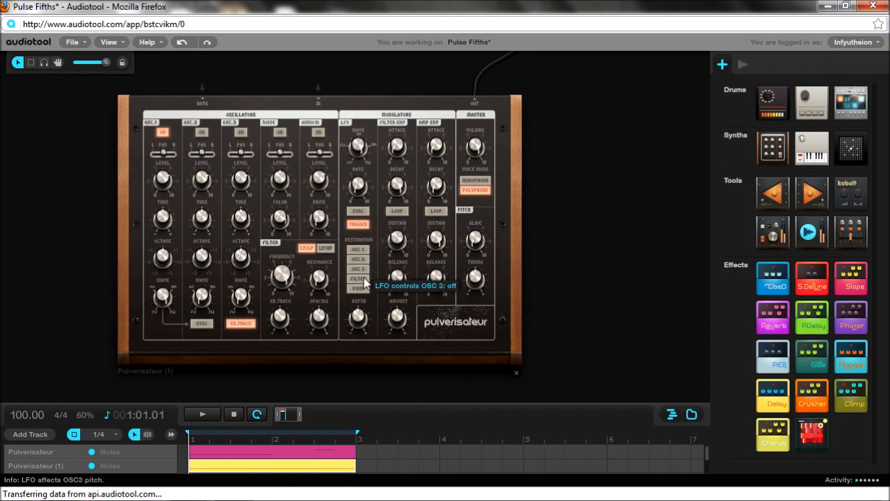
mouse_move(358, 288)
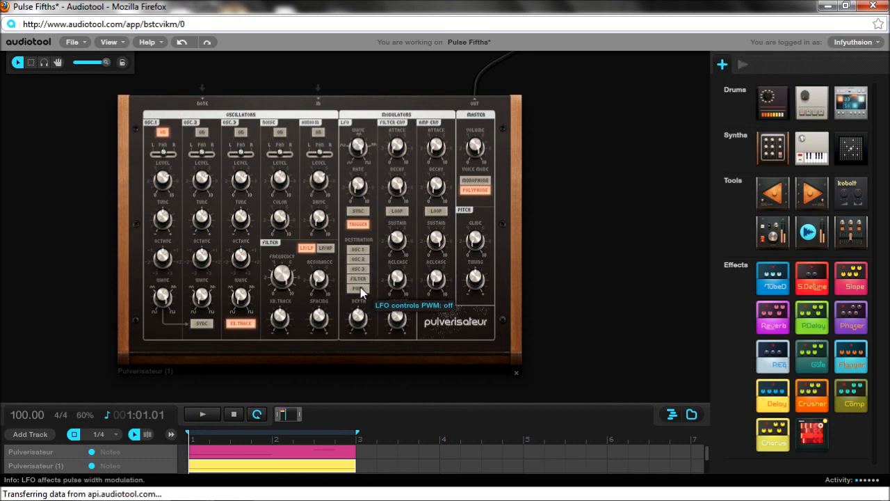
click(357, 288)
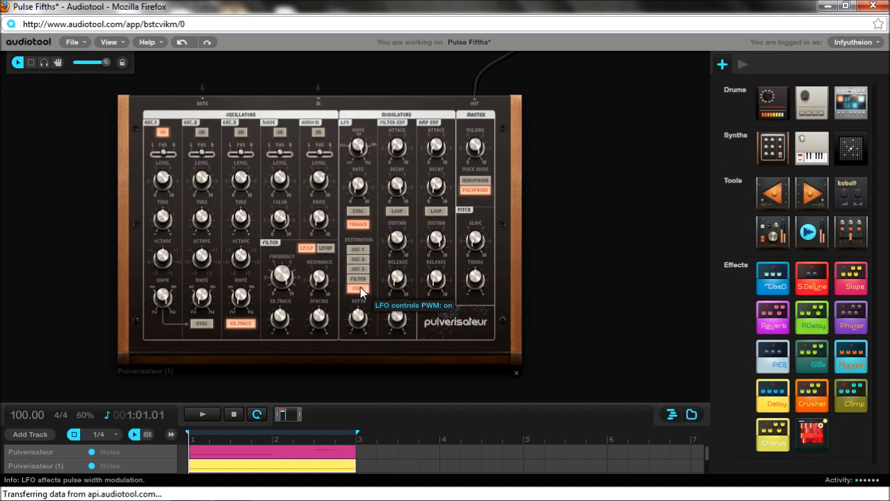
mouse_move(272, 386)
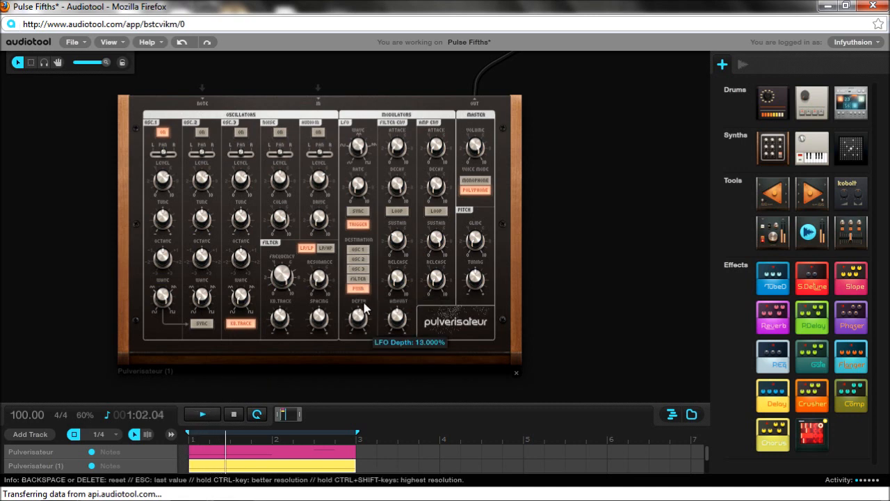
drag(358, 317, 358, 278)
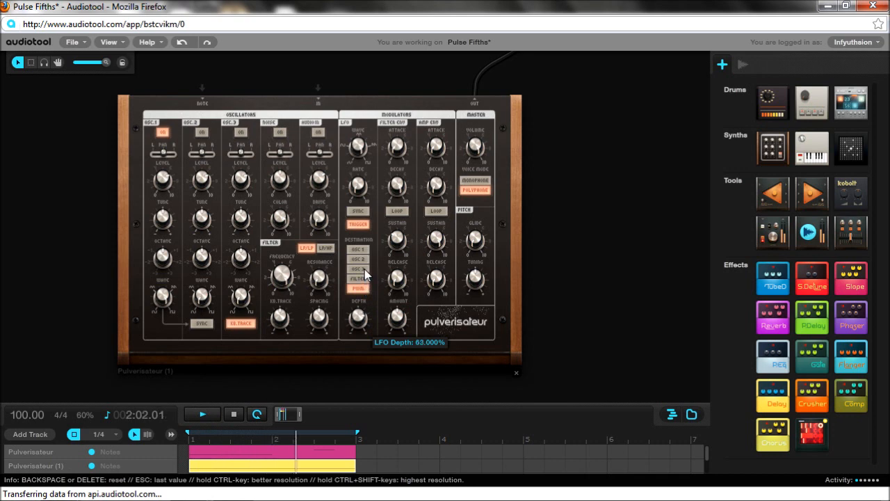
drag(358, 320, 357, 306)
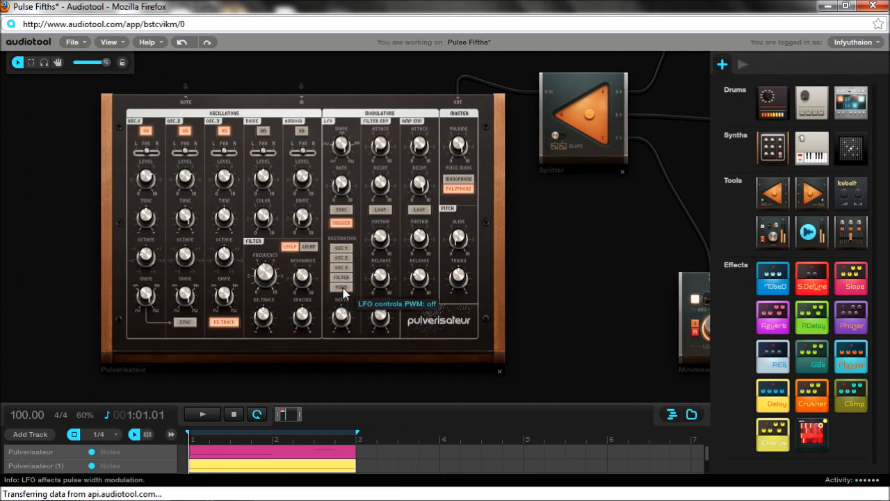
On the second Pulverisateur, enable oscillator 2, adjust LFO depth, and target PWM.
click(224, 131)
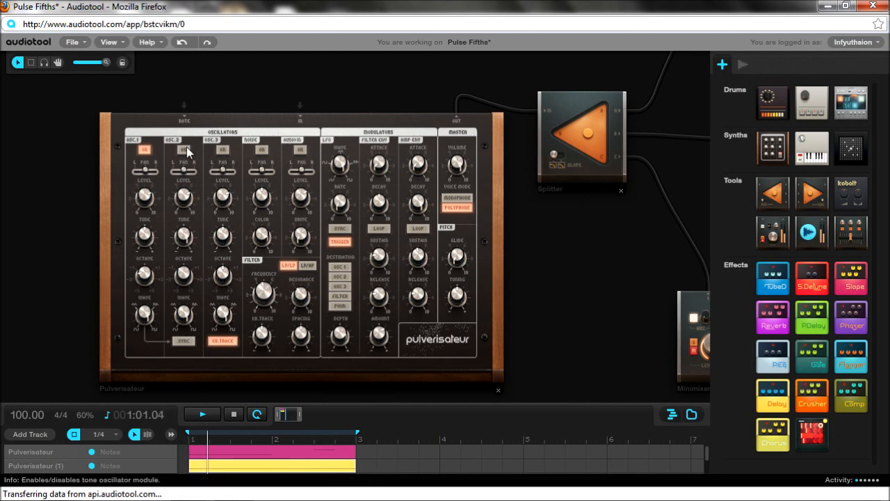
click(223, 150)
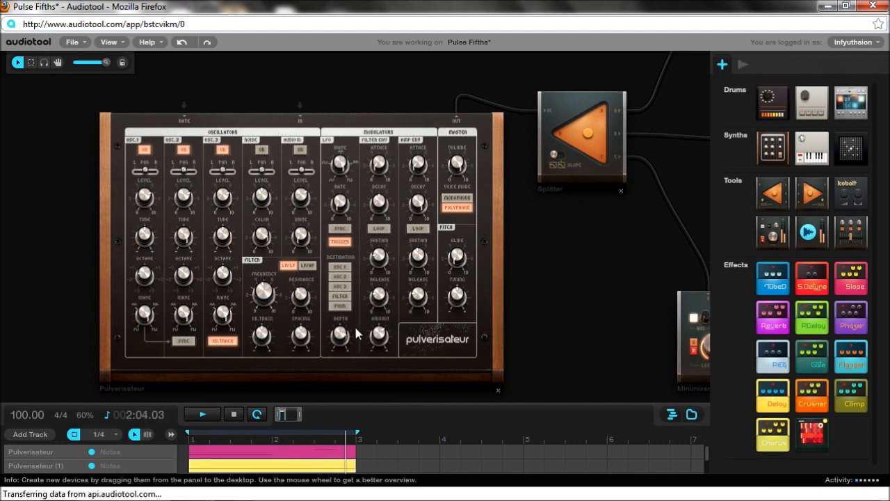
drag(340, 338, 341, 334)
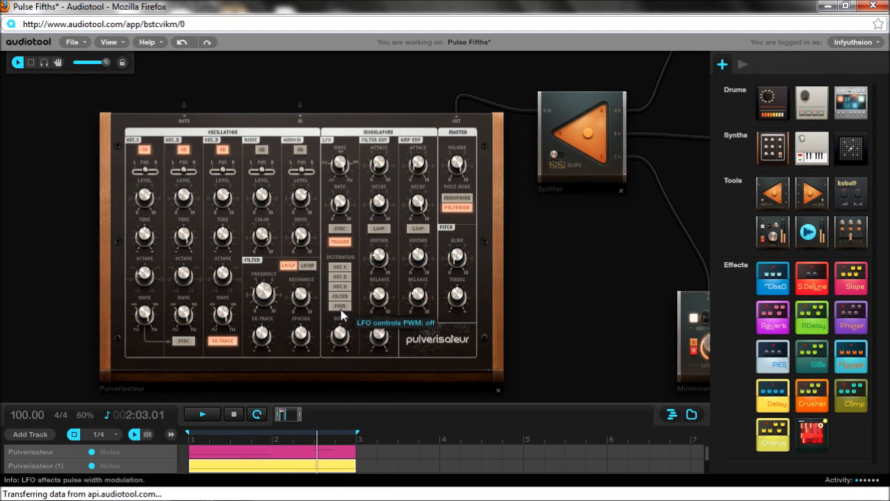
click(339, 306)
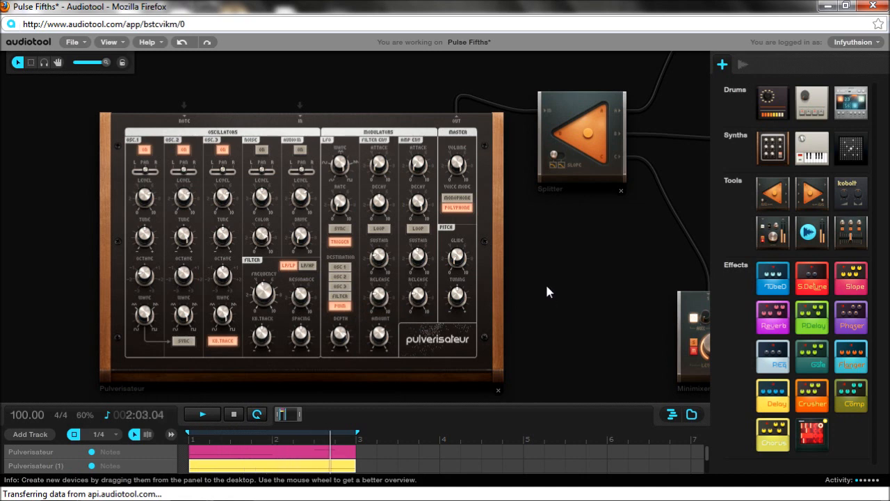
Bring both Pulverisateurs into view, the first synth's OUT cabled to the second's IN.
click(233, 414)
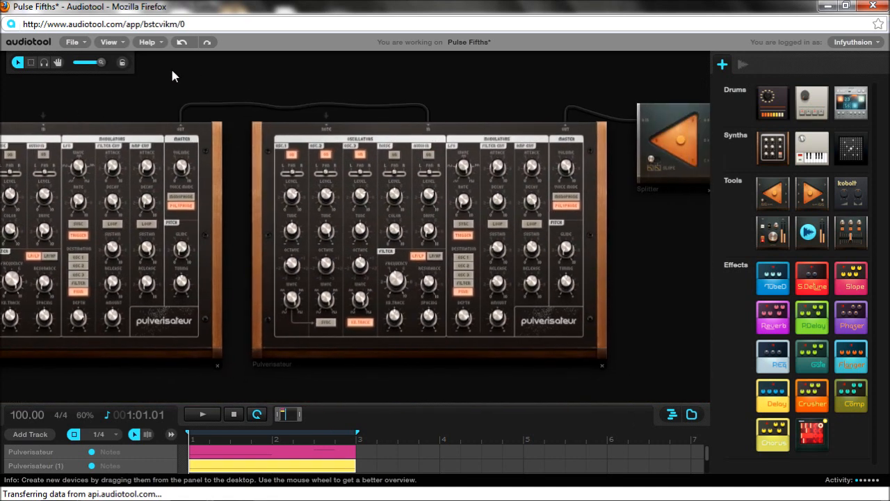
mouse_move(287, 188)
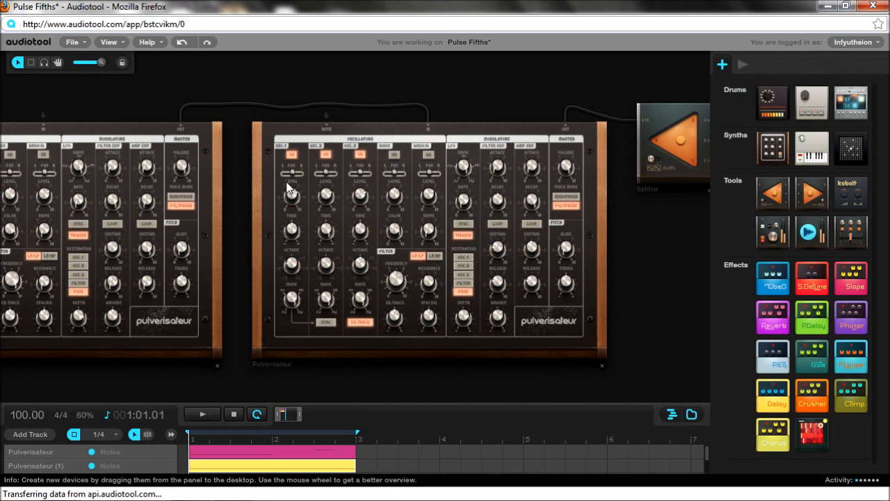
mouse_move(234, 191)
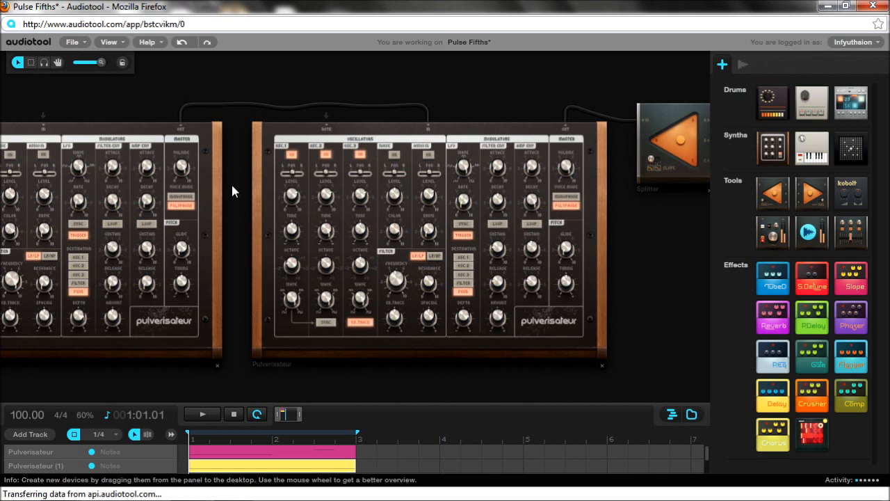